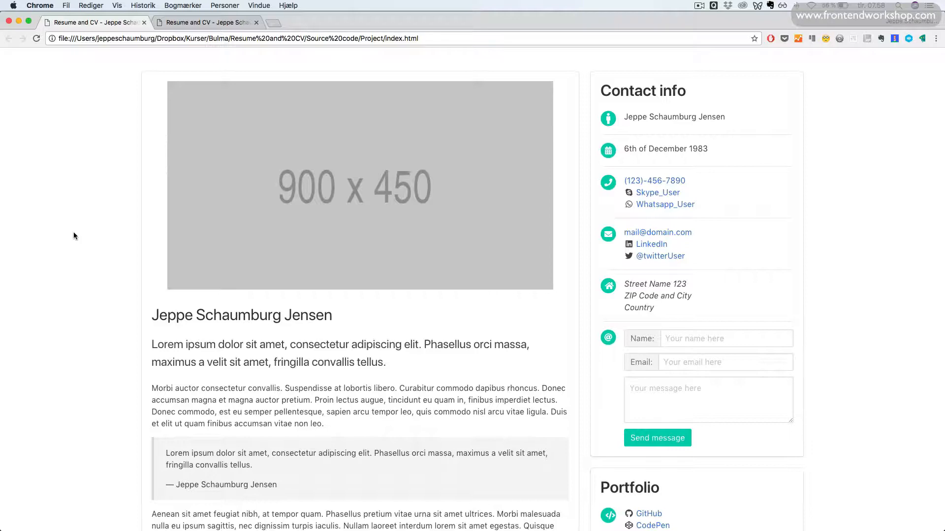
Scroll through the narrowed resume to inspect the single-column stacked layout.
scroll("down", 3)
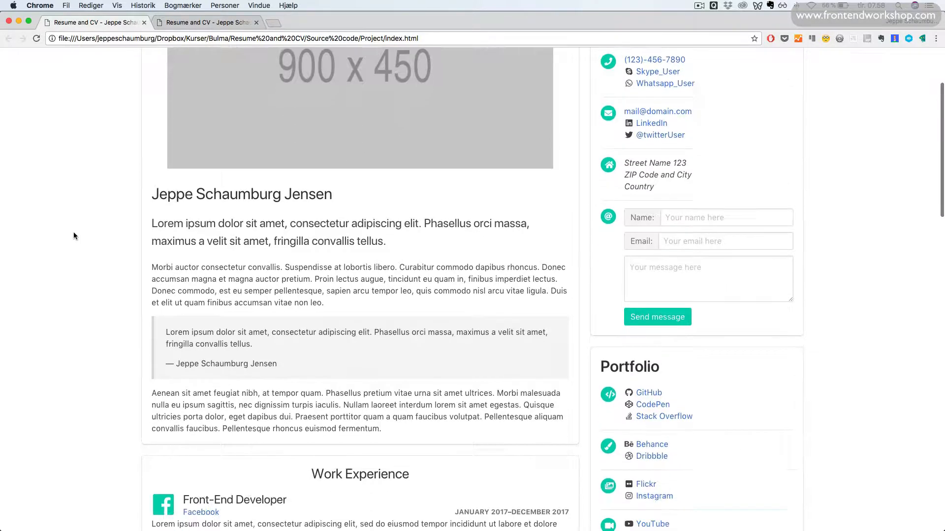
scroll("down", 3)
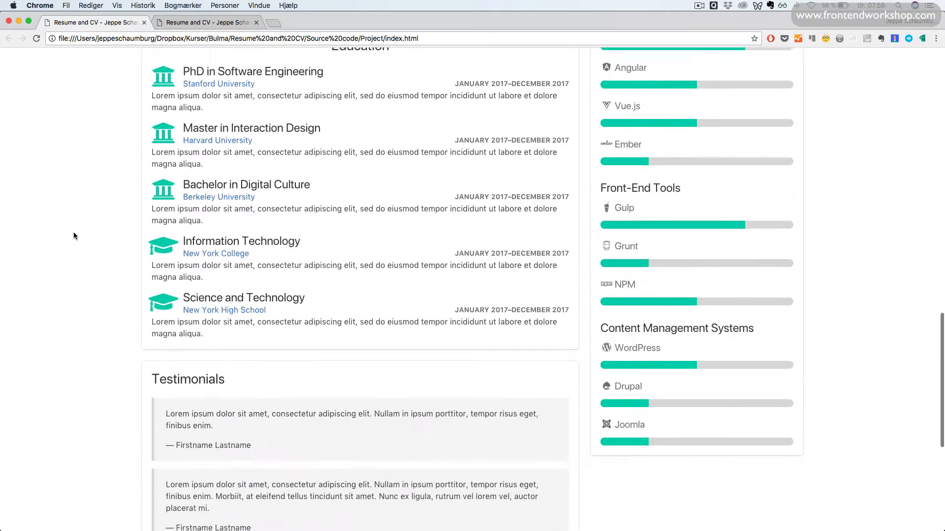
scroll("up", 3)
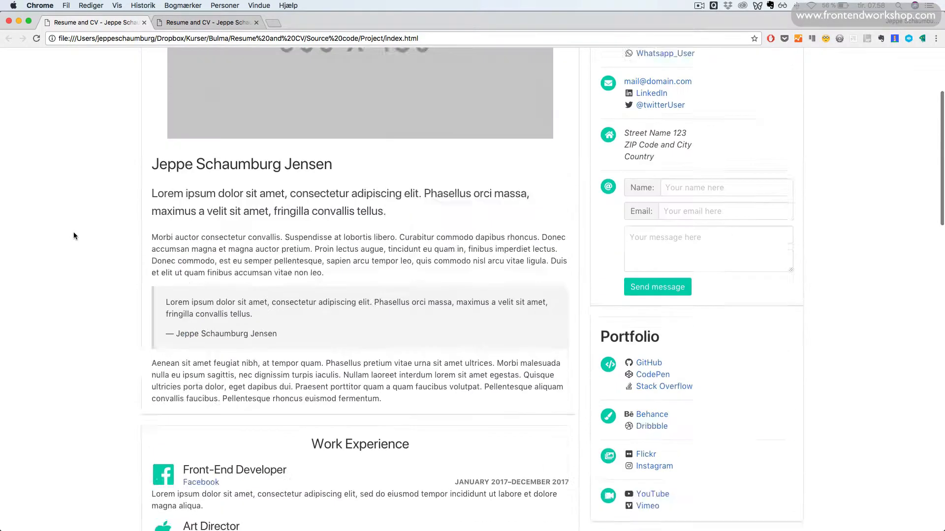
scroll("up", 3)
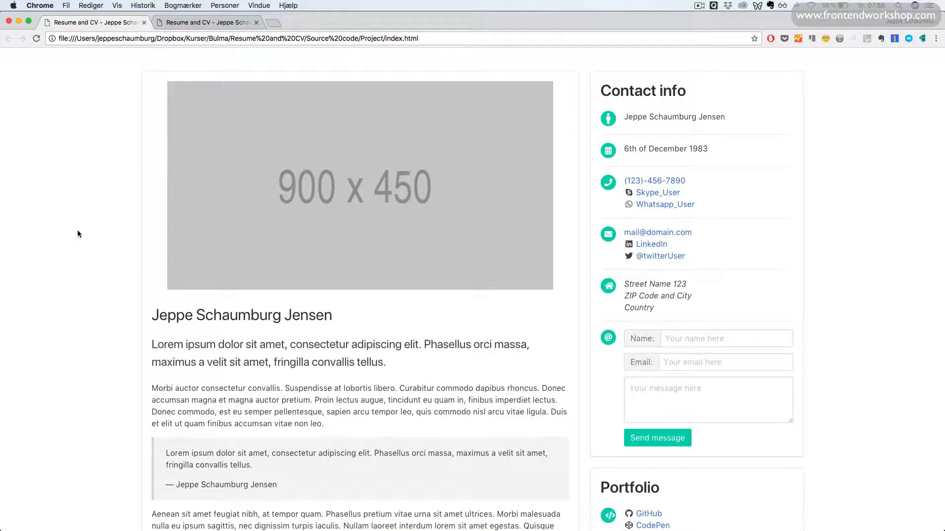
mouse_move(93, 229)
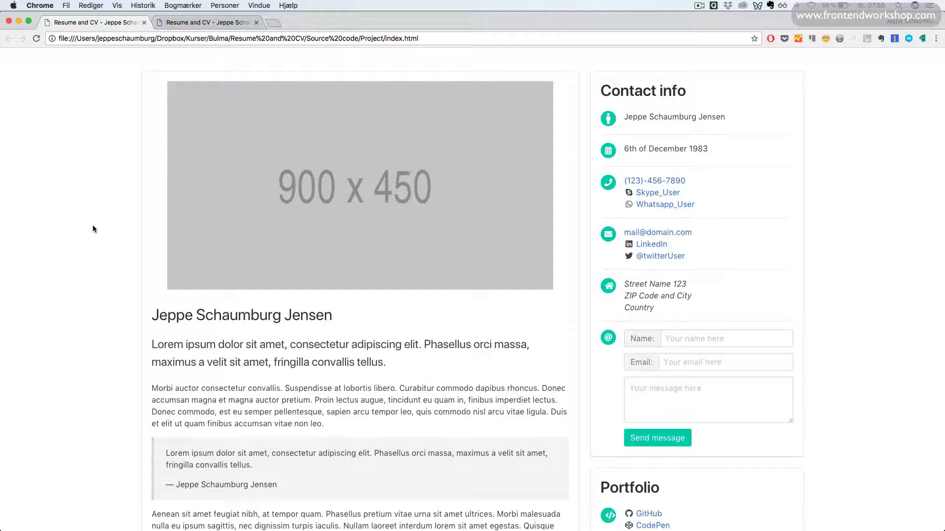
mouse_move(101, 224)
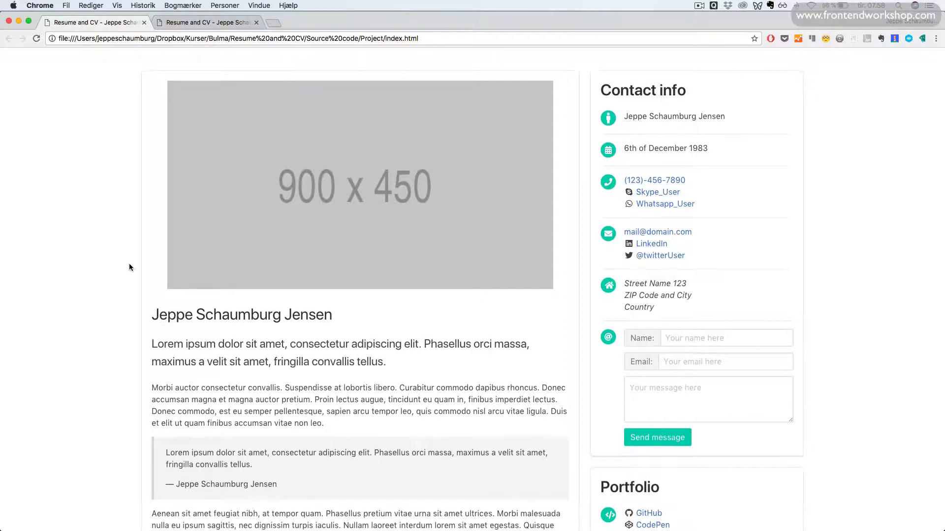
scroll("down", 3)
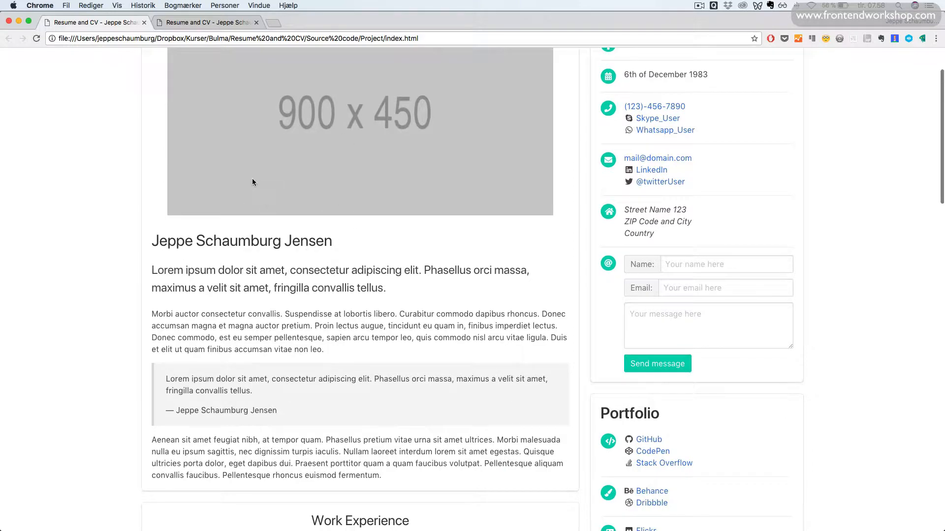
scroll("down", 3)
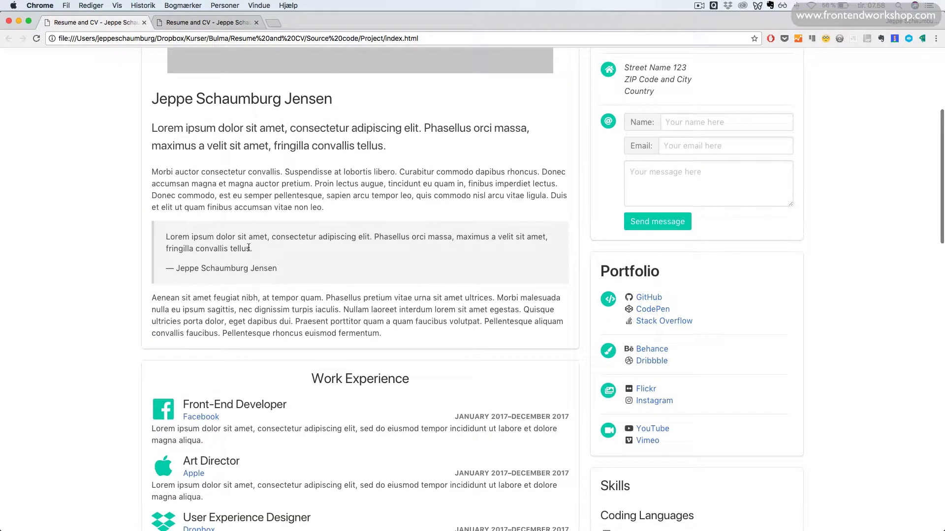
scroll("down", 3)
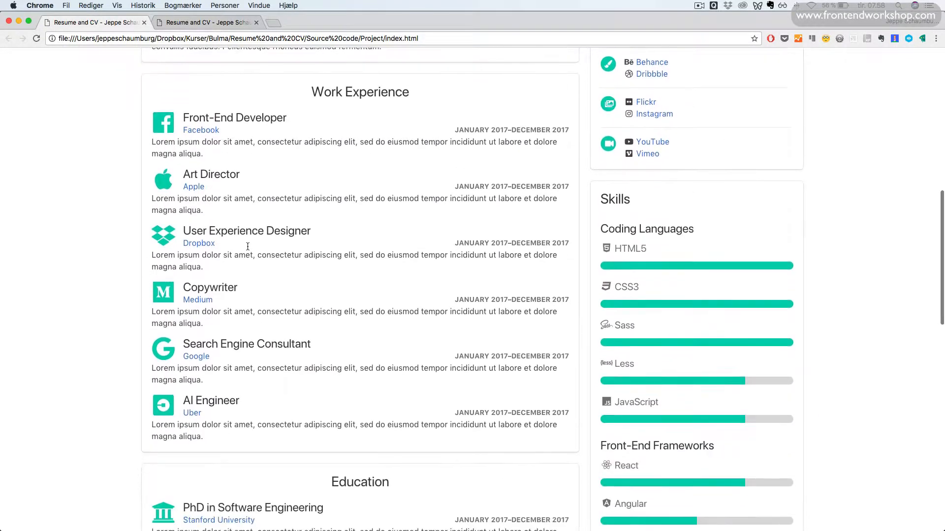
scroll("down", 3)
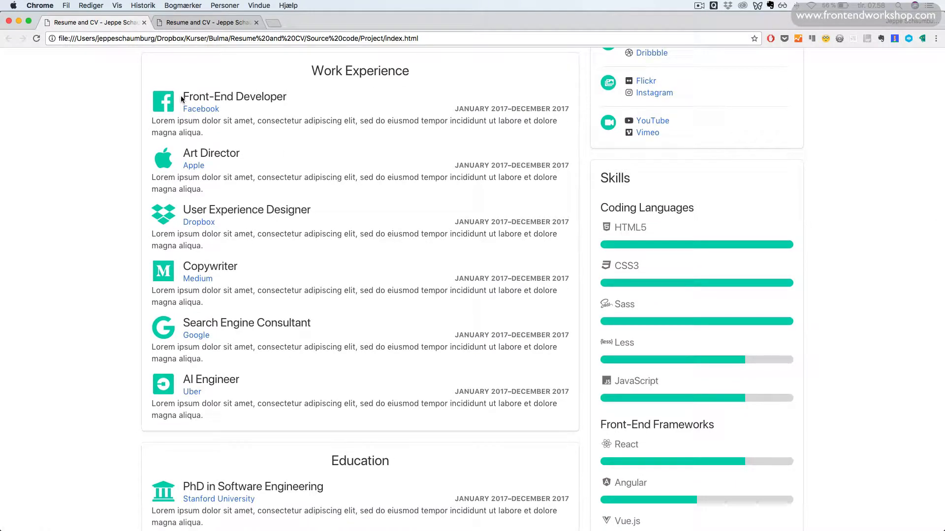
mouse_move(215, 110)
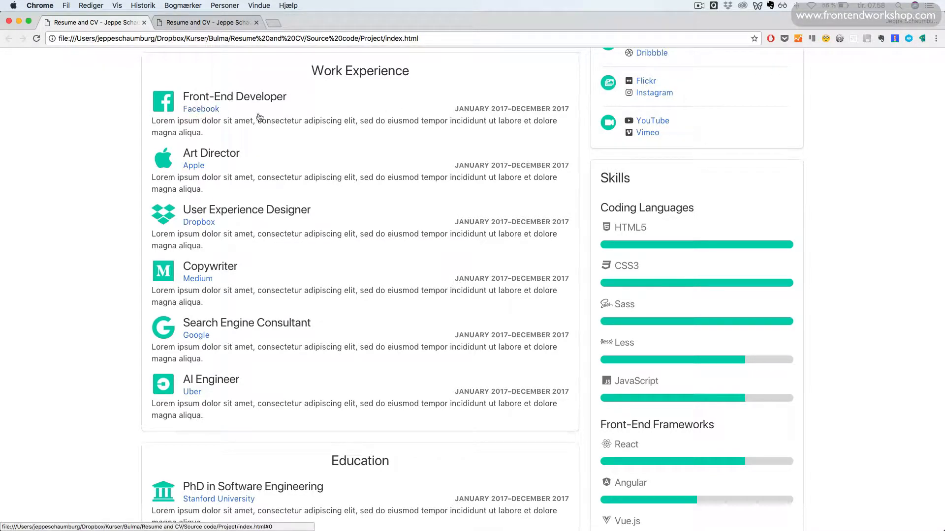
Scroll further down to find the contact info stacked below the testimonials.
scroll("down", 3)
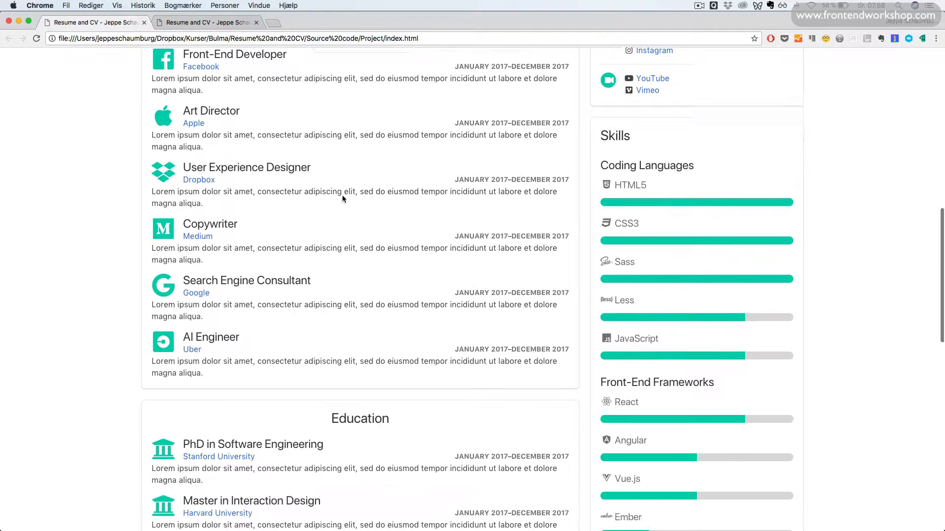
scroll("down", 3)
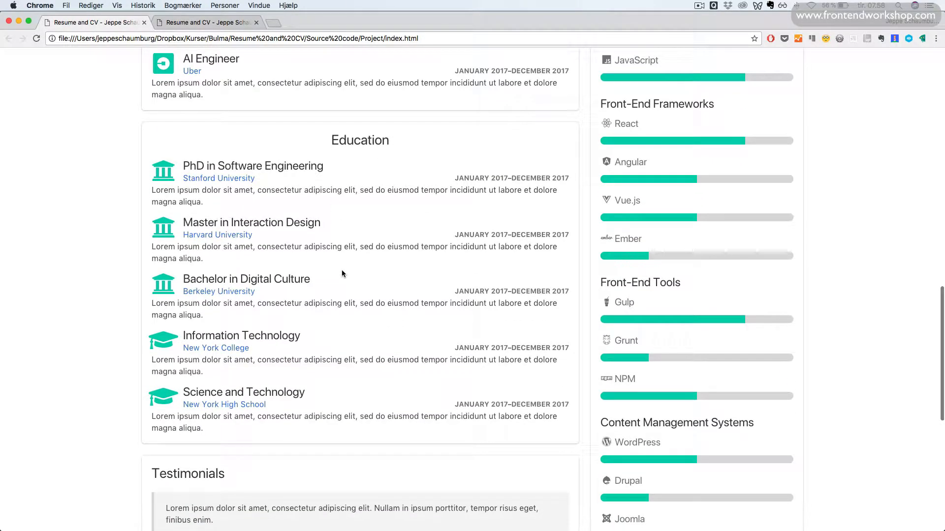
scroll("down", 3)
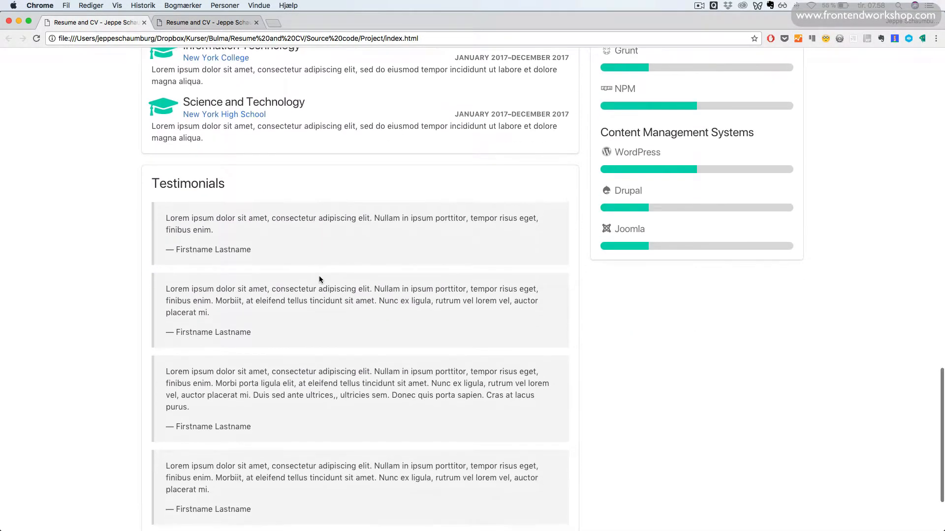
scroll("down", 3)
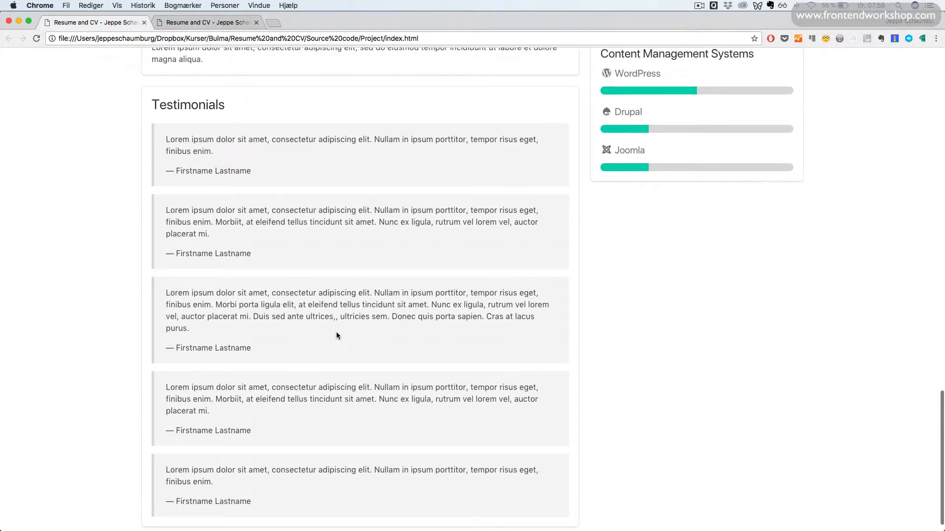
scroll("up", 3)
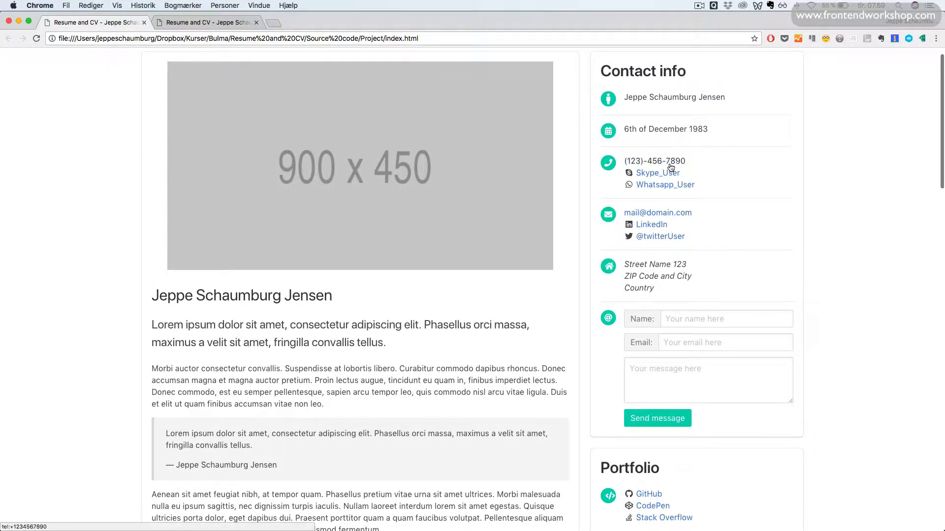
scroll("down", 3)
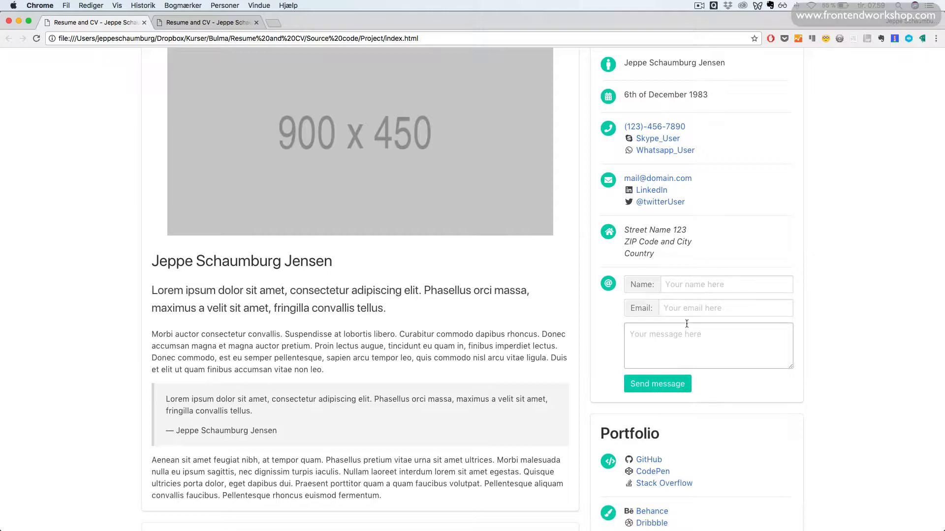
scroll("down", 3)
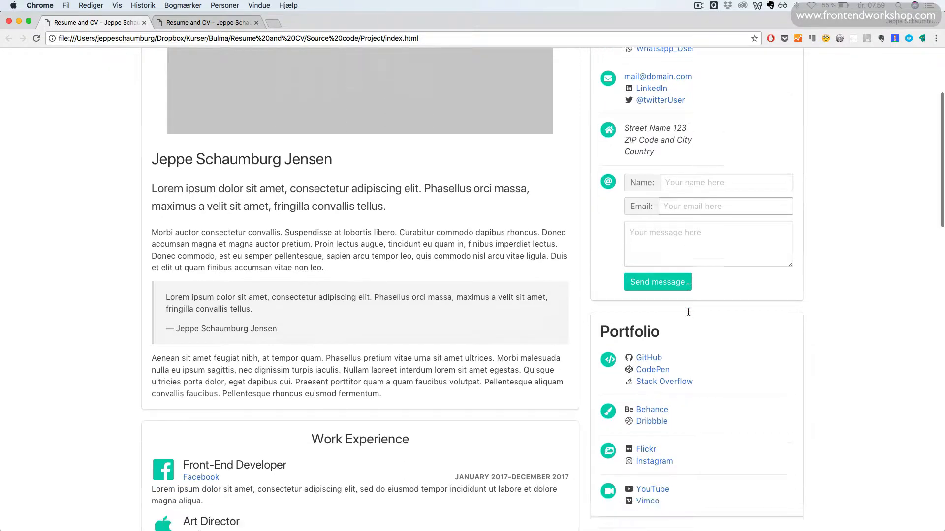
scroll("down", 3)
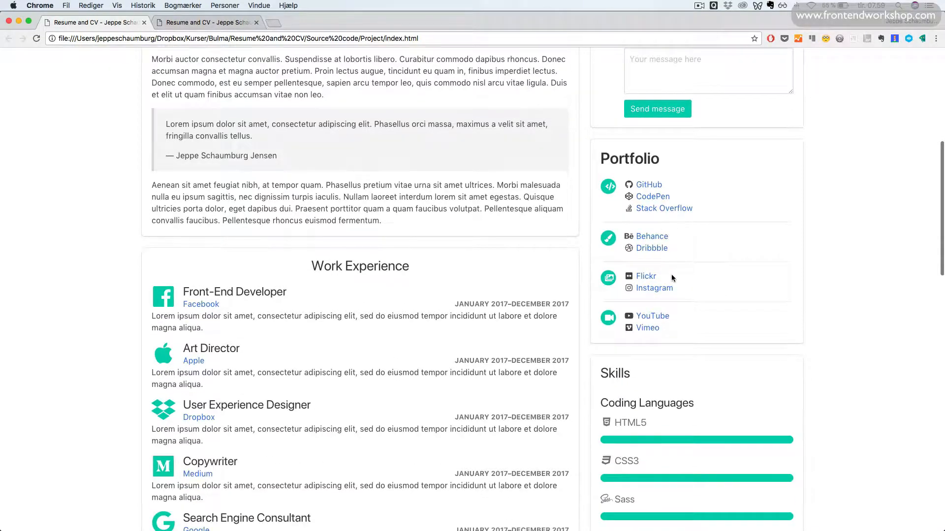
scroll("down", 3)
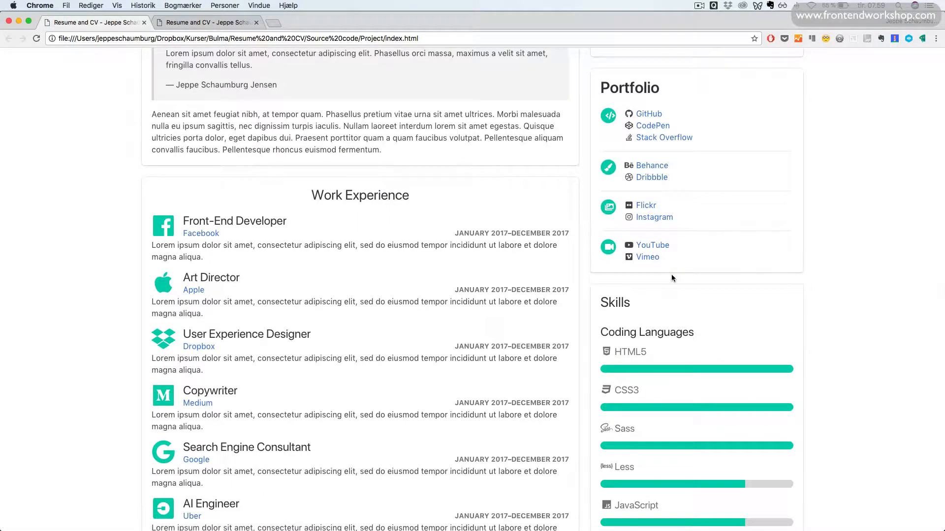
scroll("down", 3)
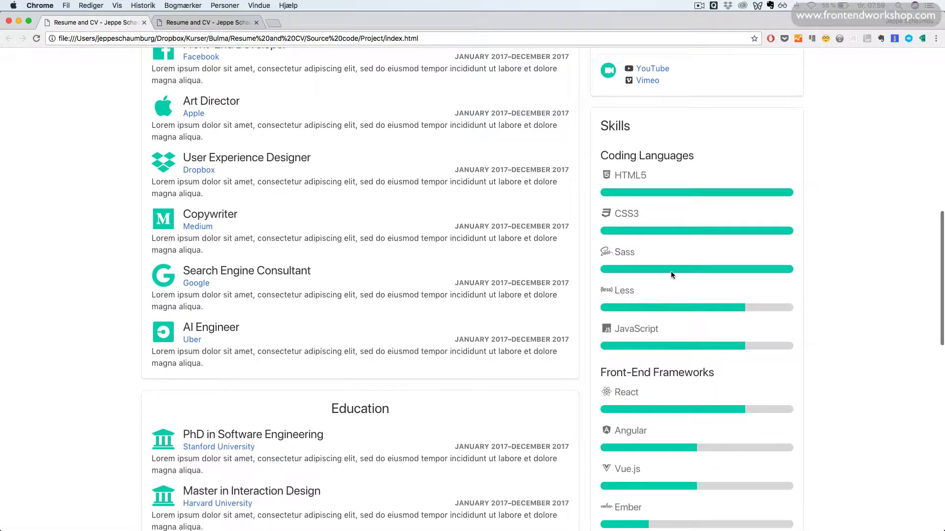
mouse_move(601, 195)
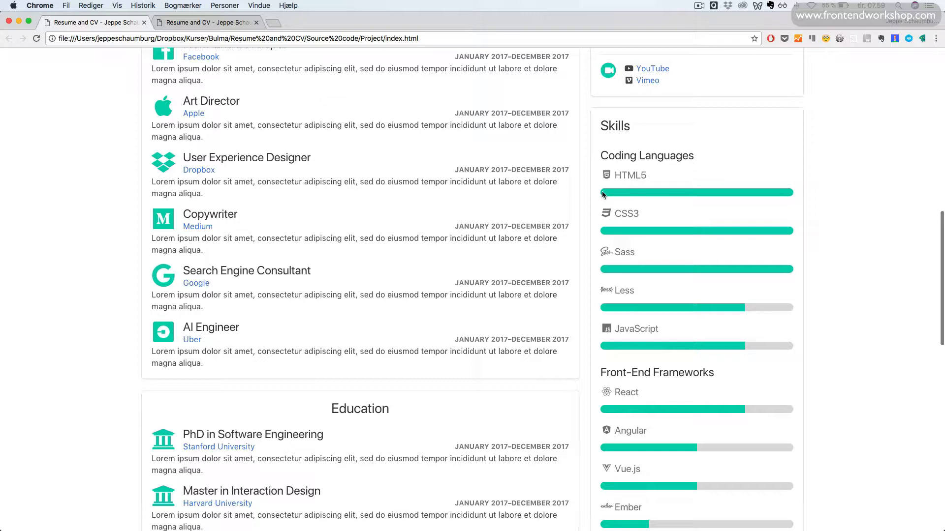
mouse_move(647, 236)
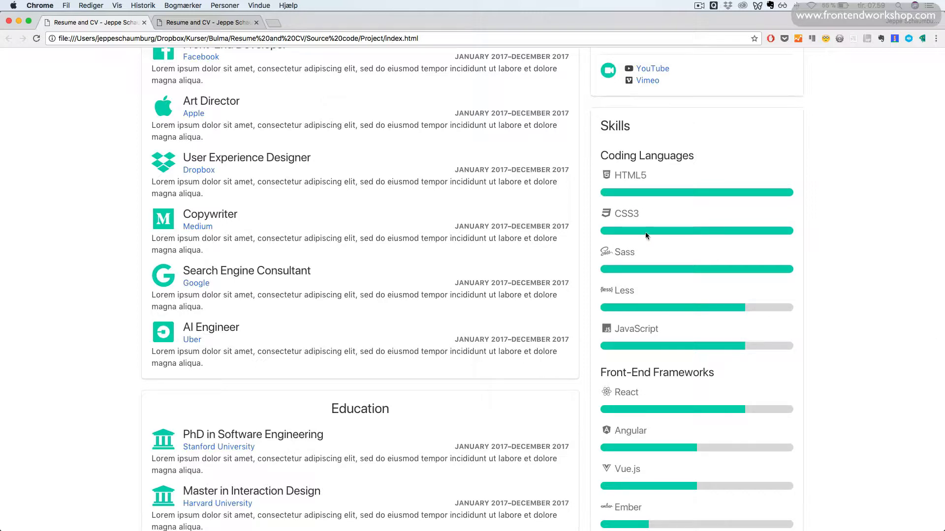
Scroll up and back down to recheck the lower sections, now shown in two columns.
scroll("down", 3)
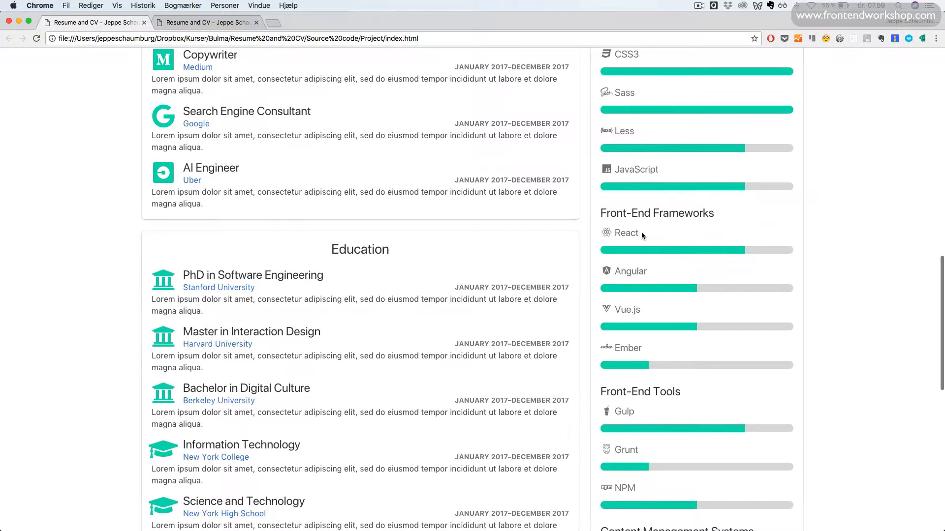
scroll("down", 3)
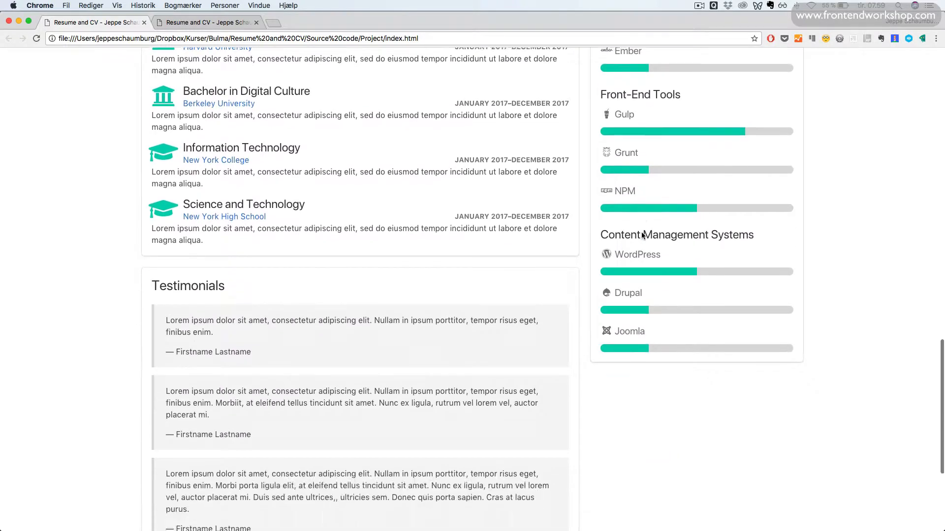
scroll("down", 3)
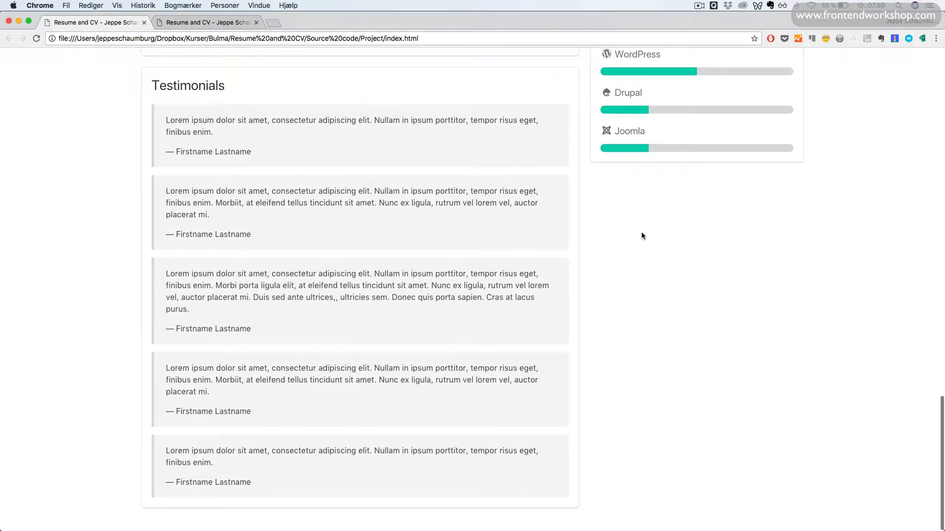
scroll("up", 3)
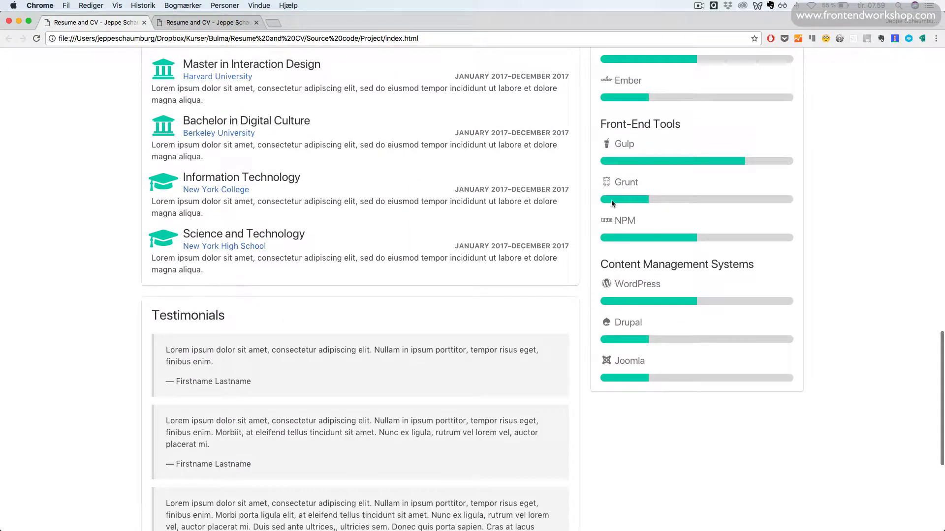
scroll("up", 3)
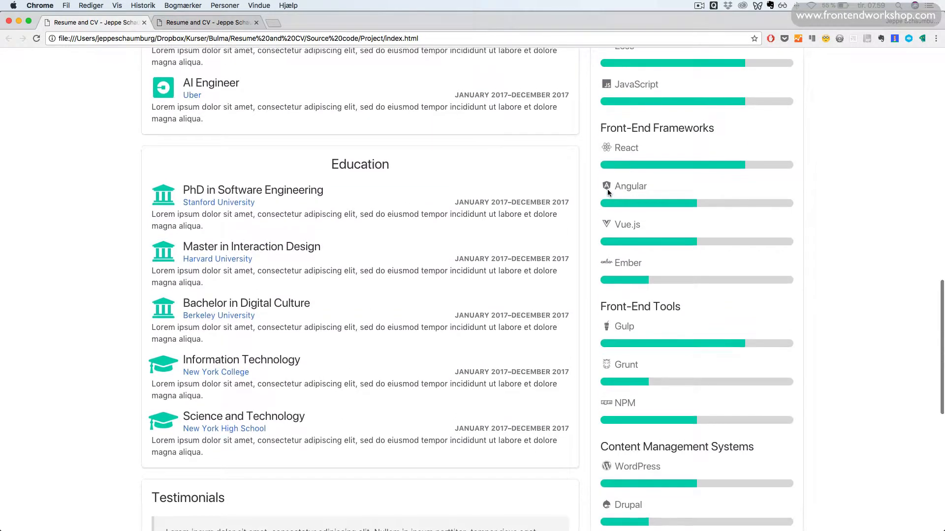
scroll("up", 3)
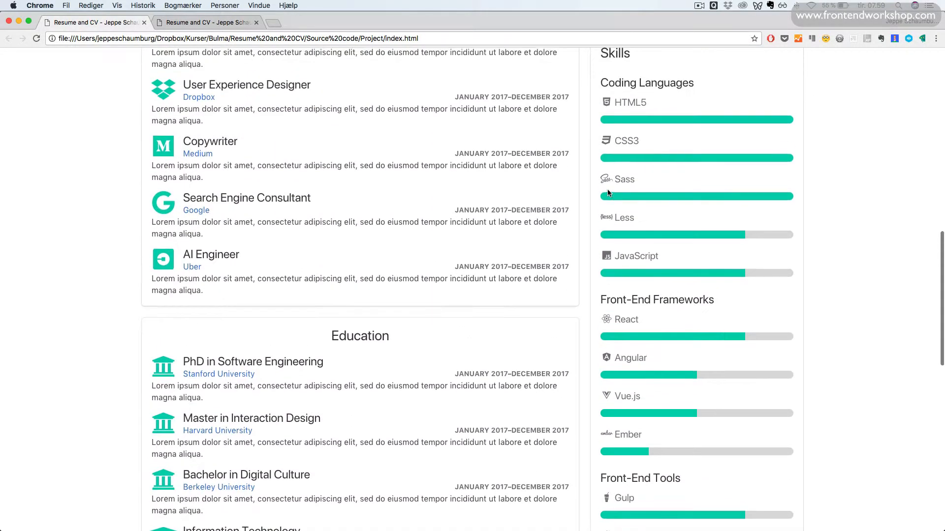
scroll("up", 3)
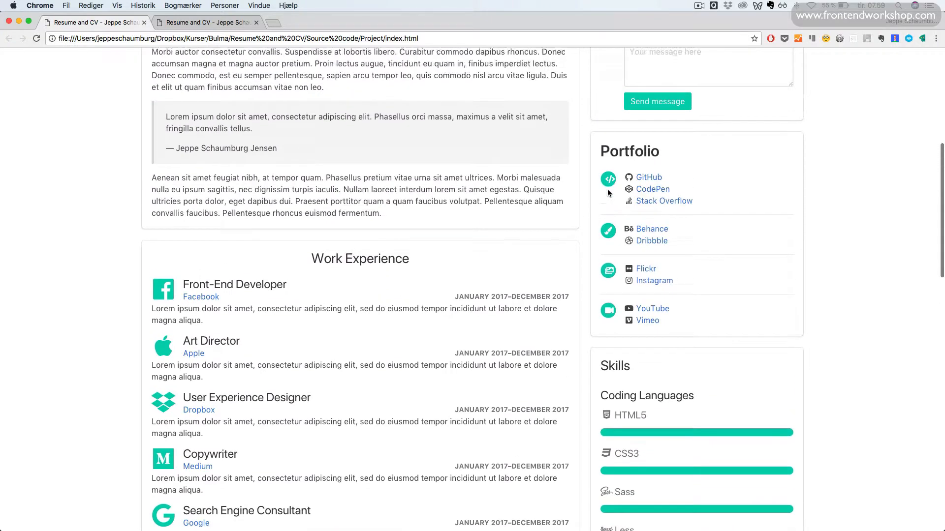
scroll("up", 3)
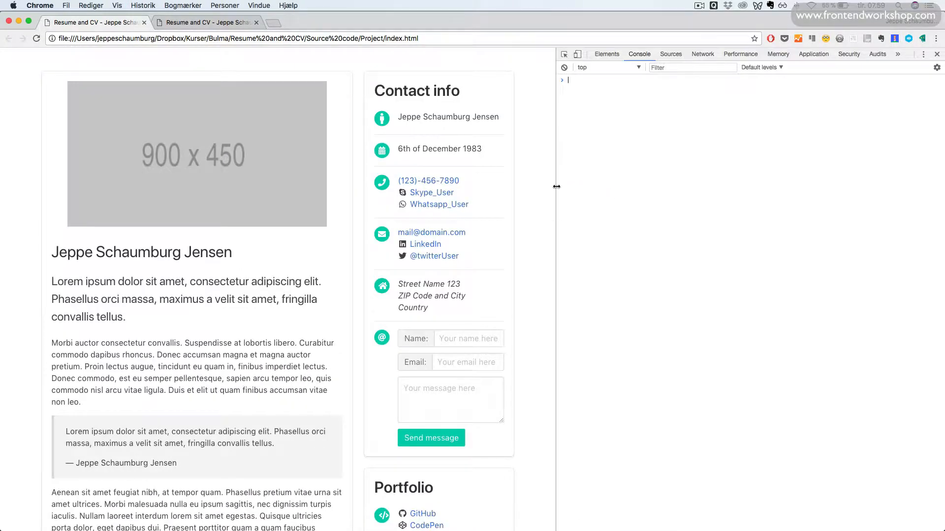
scroll("down", 3)
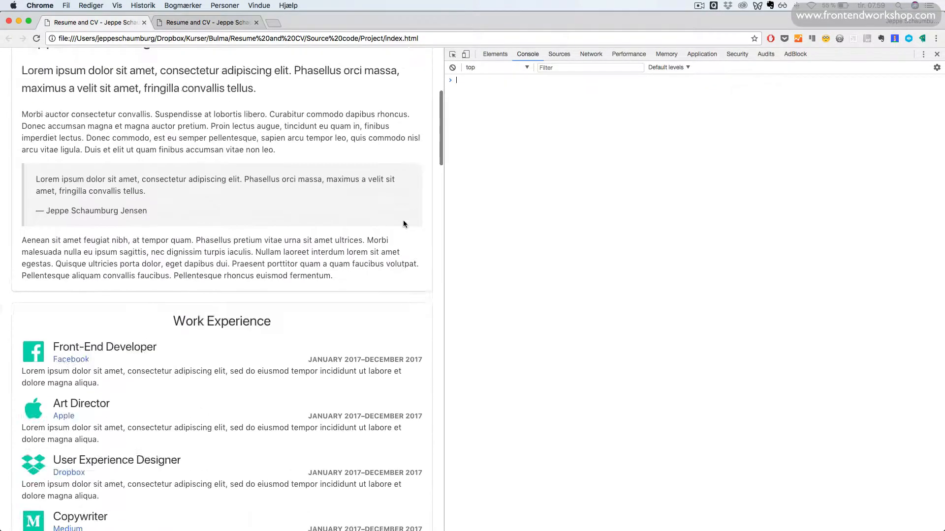
scroll("down", 3)
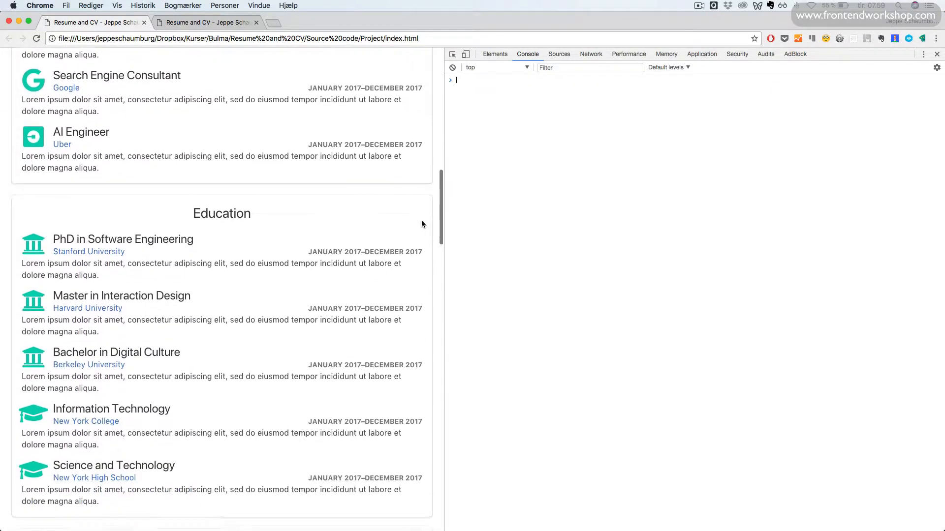
scroll("down", 3)
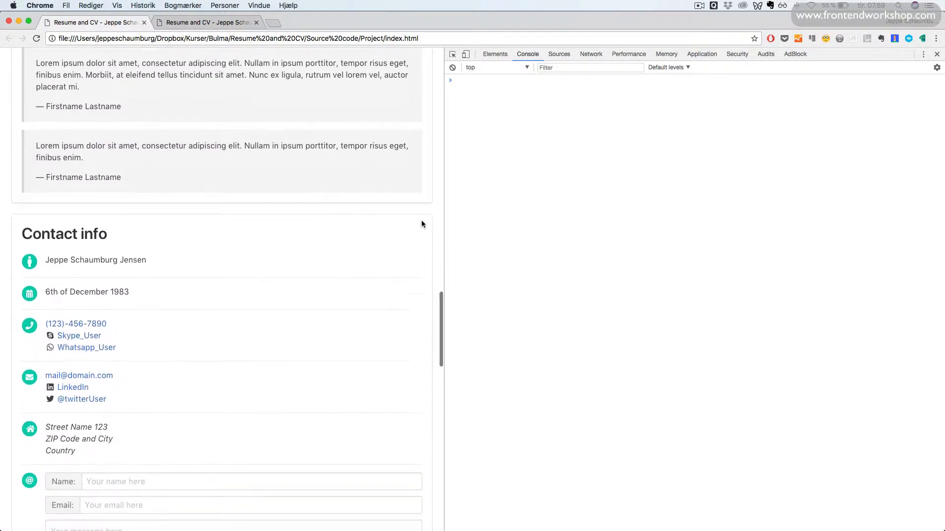
scroll("up", 3)
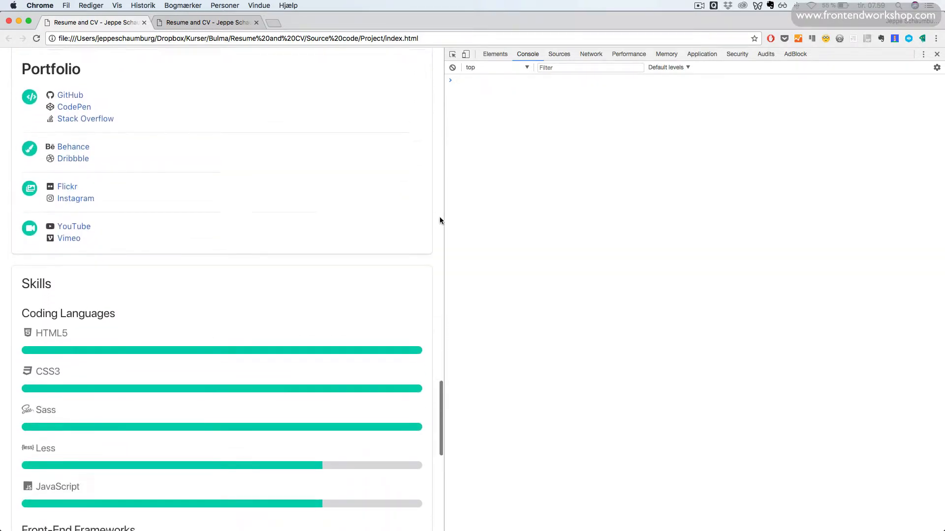
scroll("down", 3)
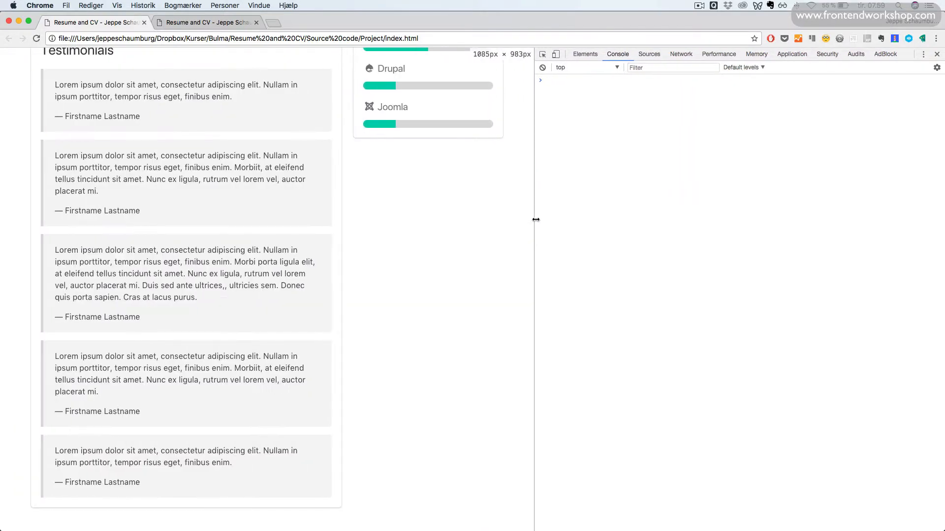
Scroll back to the top of the resume and close the DevTools panel.
scroll("up", 3)
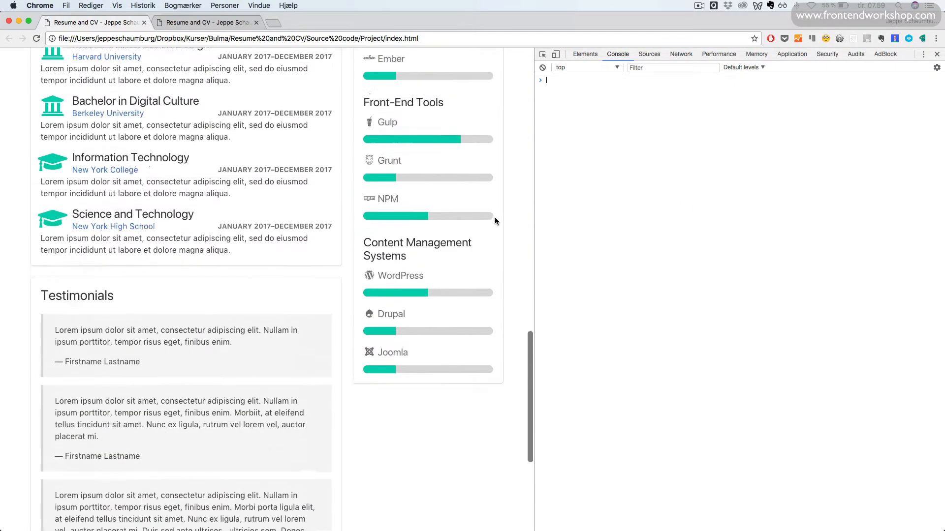
scroll("up", 3)
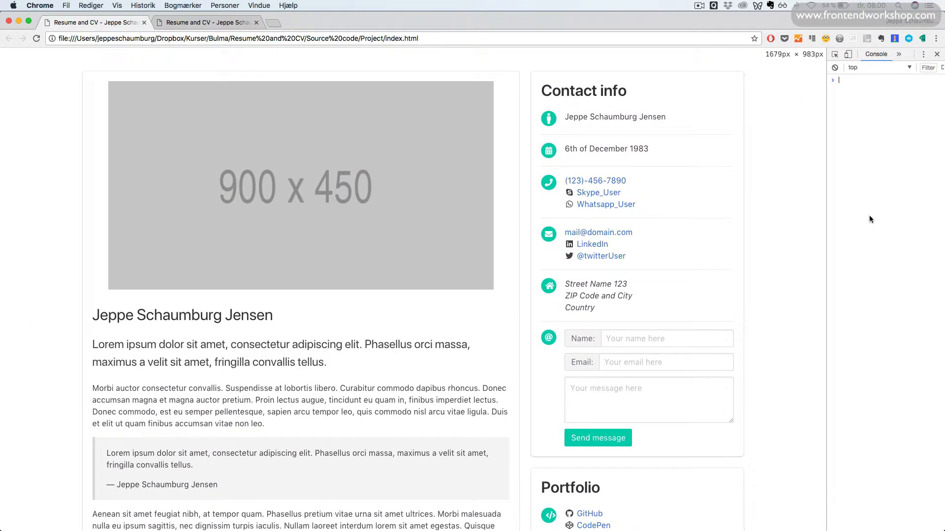
left_click(936, 54)
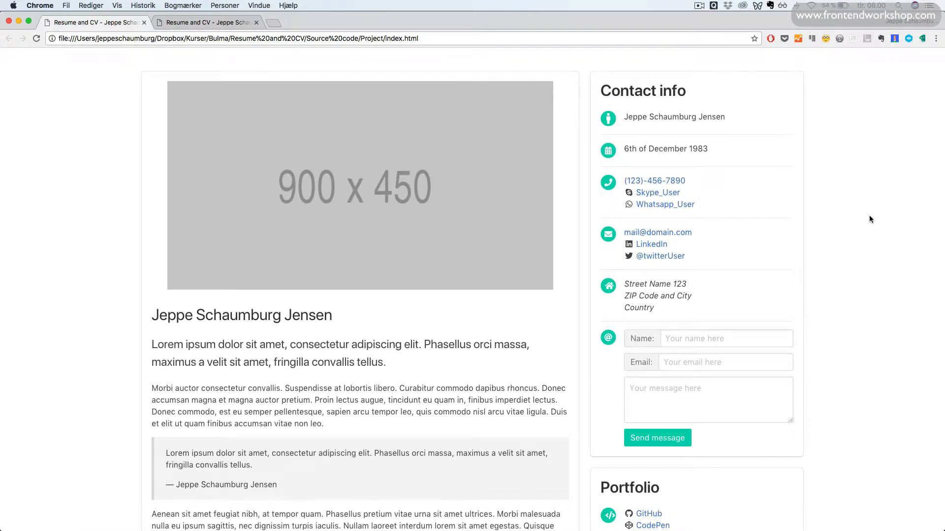